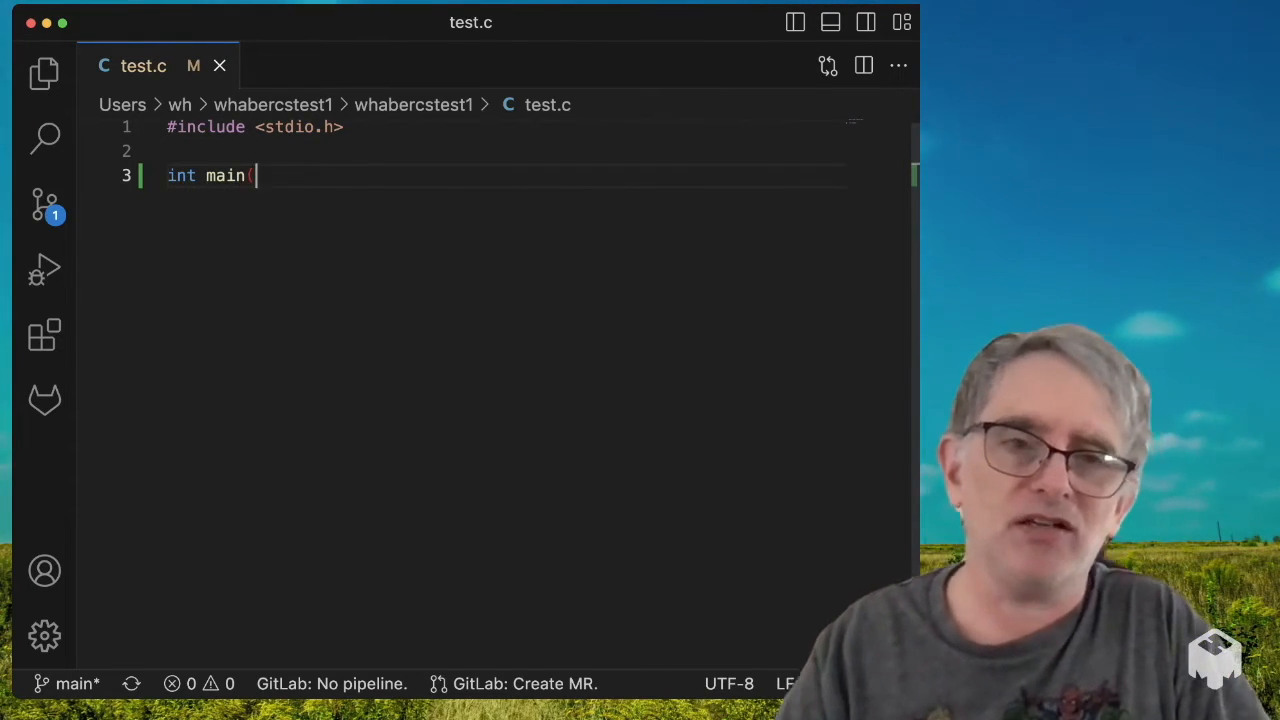
# Step: Declare int main(int argc, char *argv[]) after the stdio.h include
pyautogui.press('Backspace')
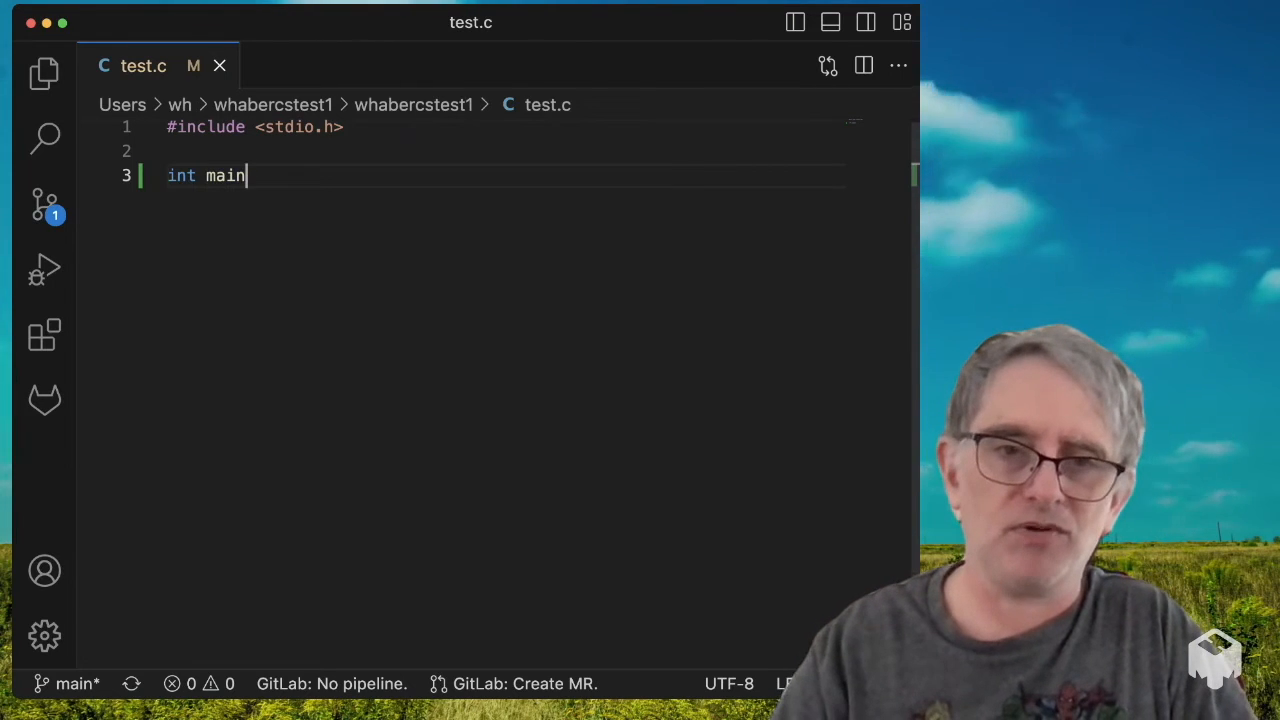
pyautogui.write('(int')
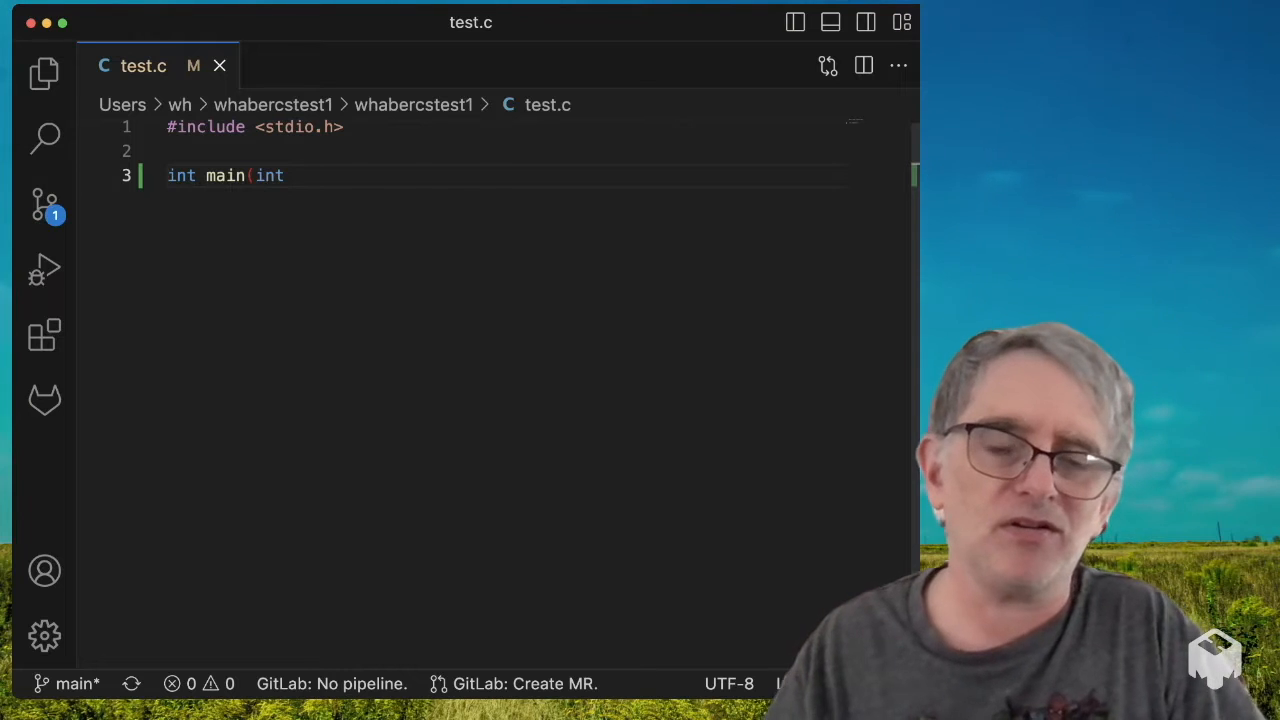
pyautogui.write('argc, char *argv[])')
pyautogui.write('{')
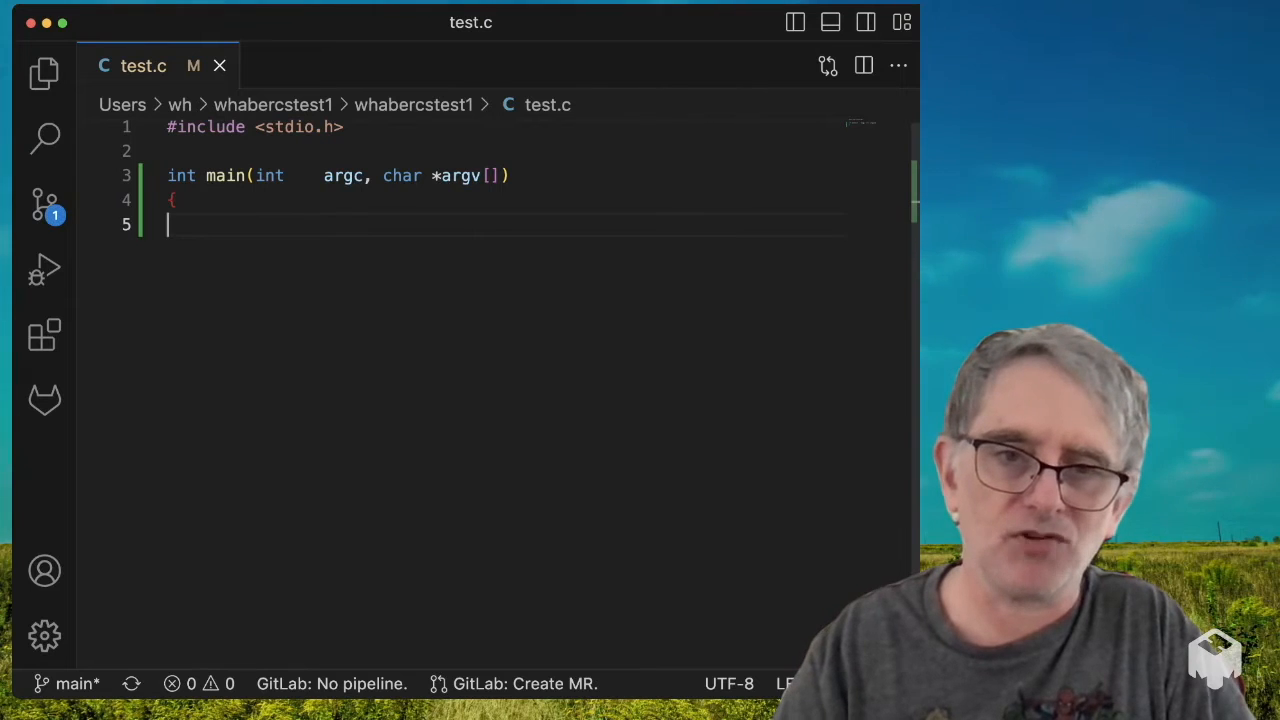
# Step: Write the comment "Open the file referenced in command line argument"
pyautogui.write('// Read t')
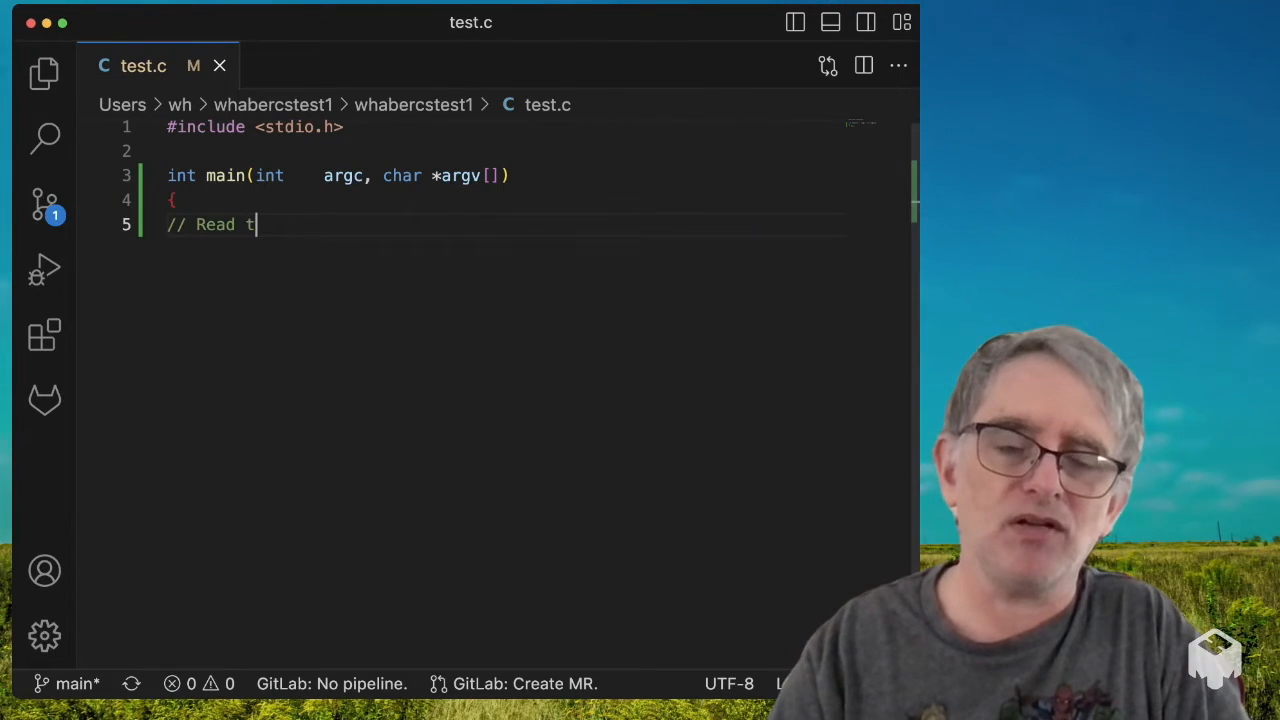
pyautogui.press('Backspace')
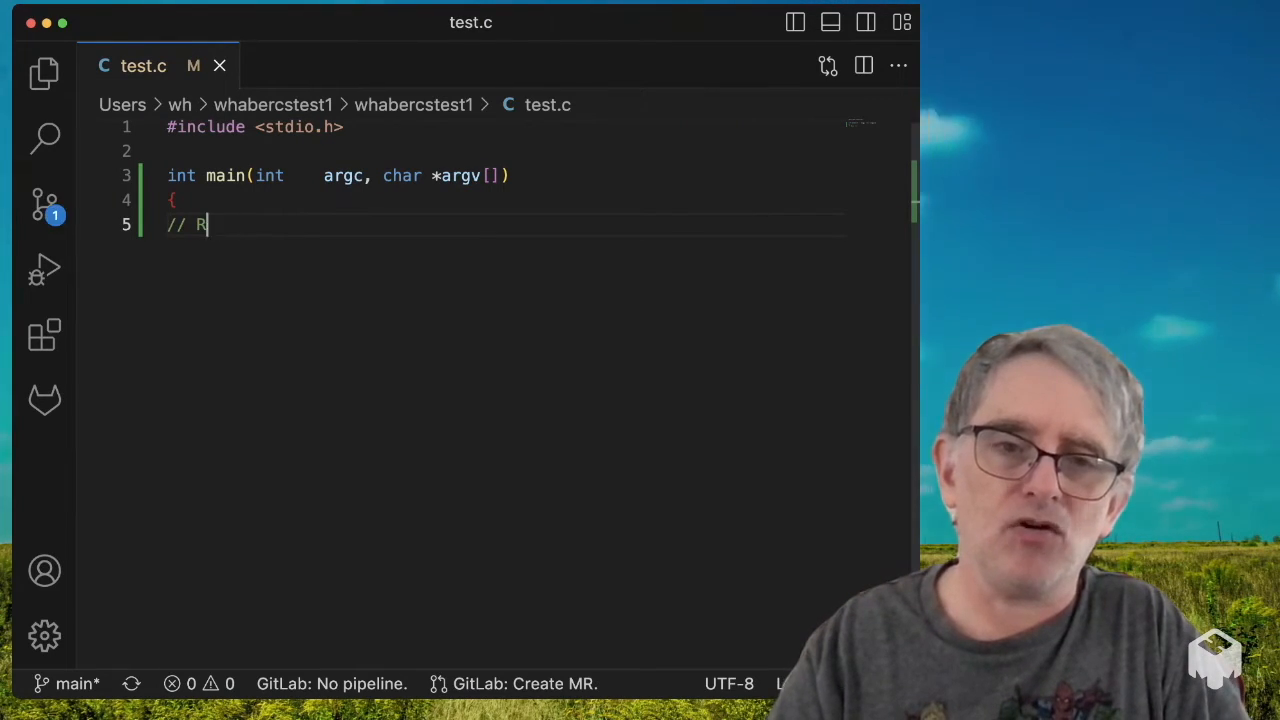
pyautogui.write('Open the file ref')
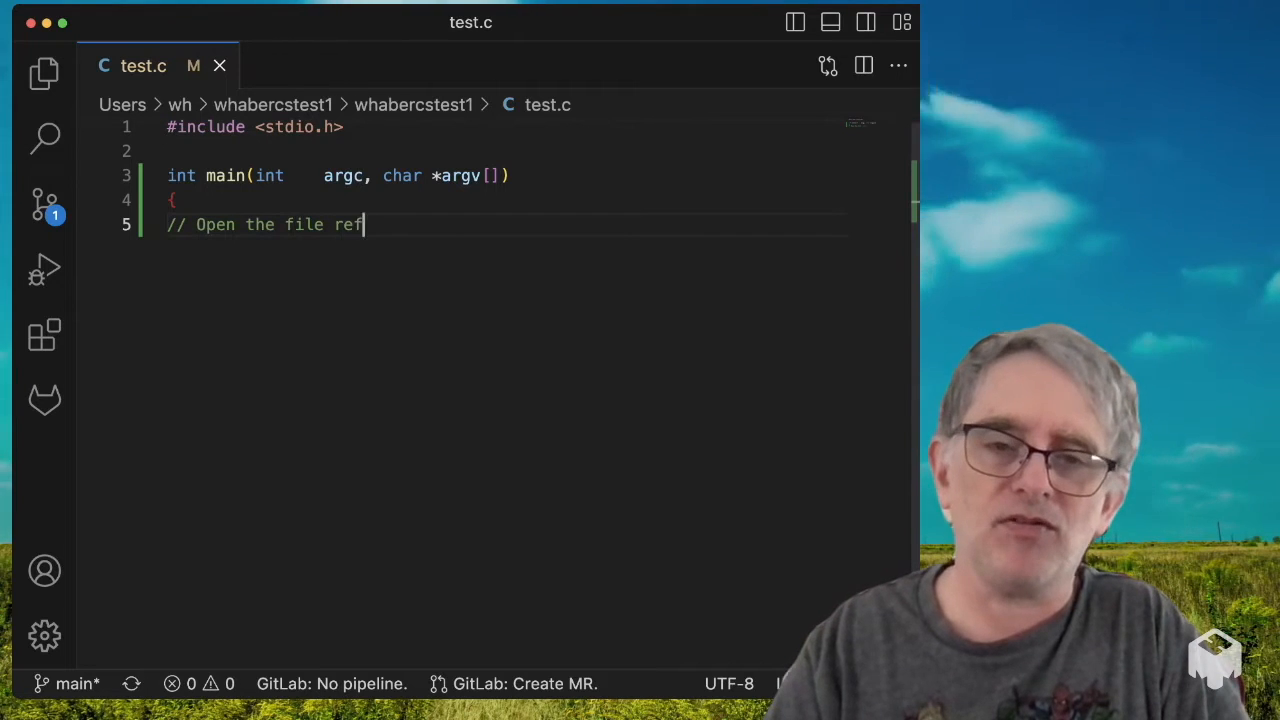
pyautogui.write('erenced in')
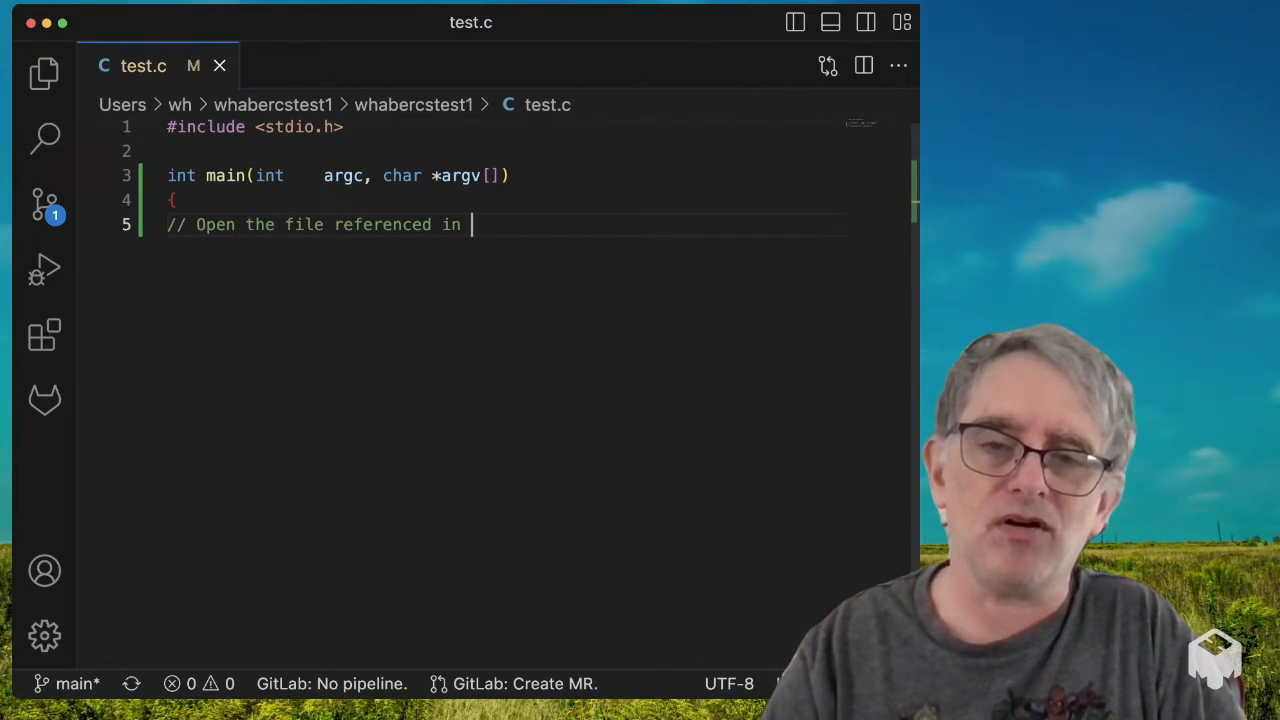
pyautogui.write('co')
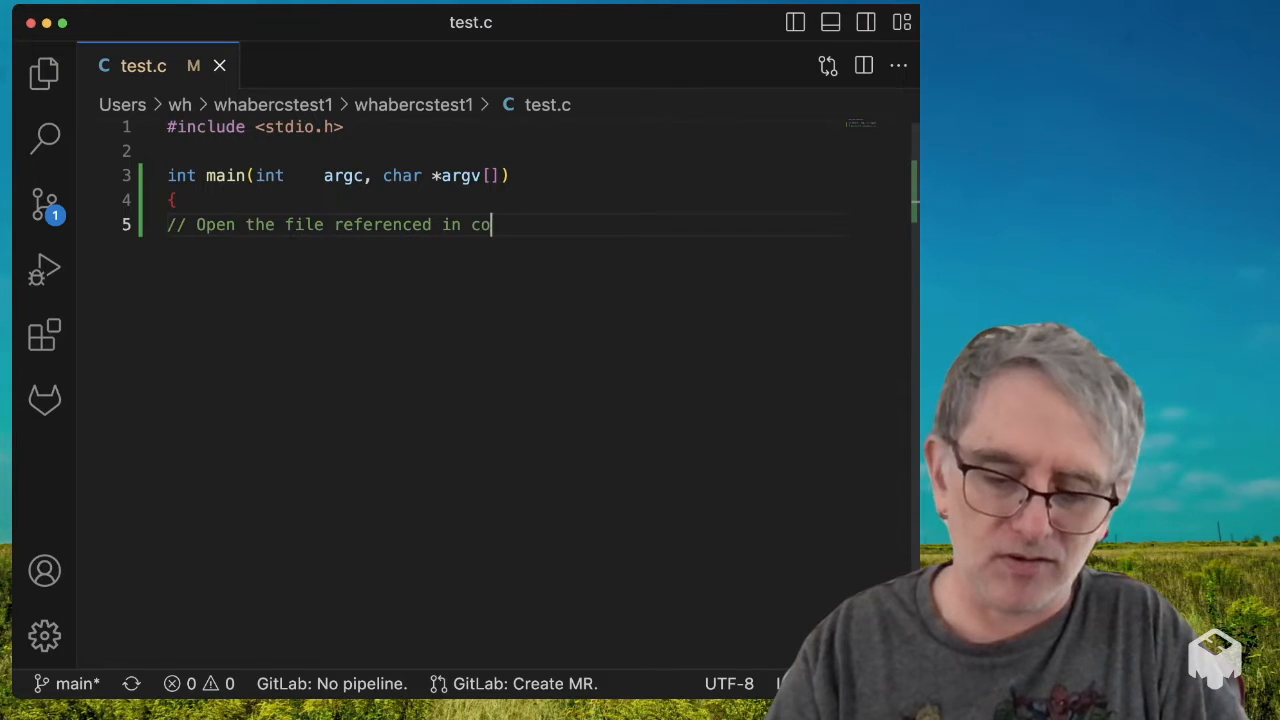
pyautogui.write('mmand line arugment')
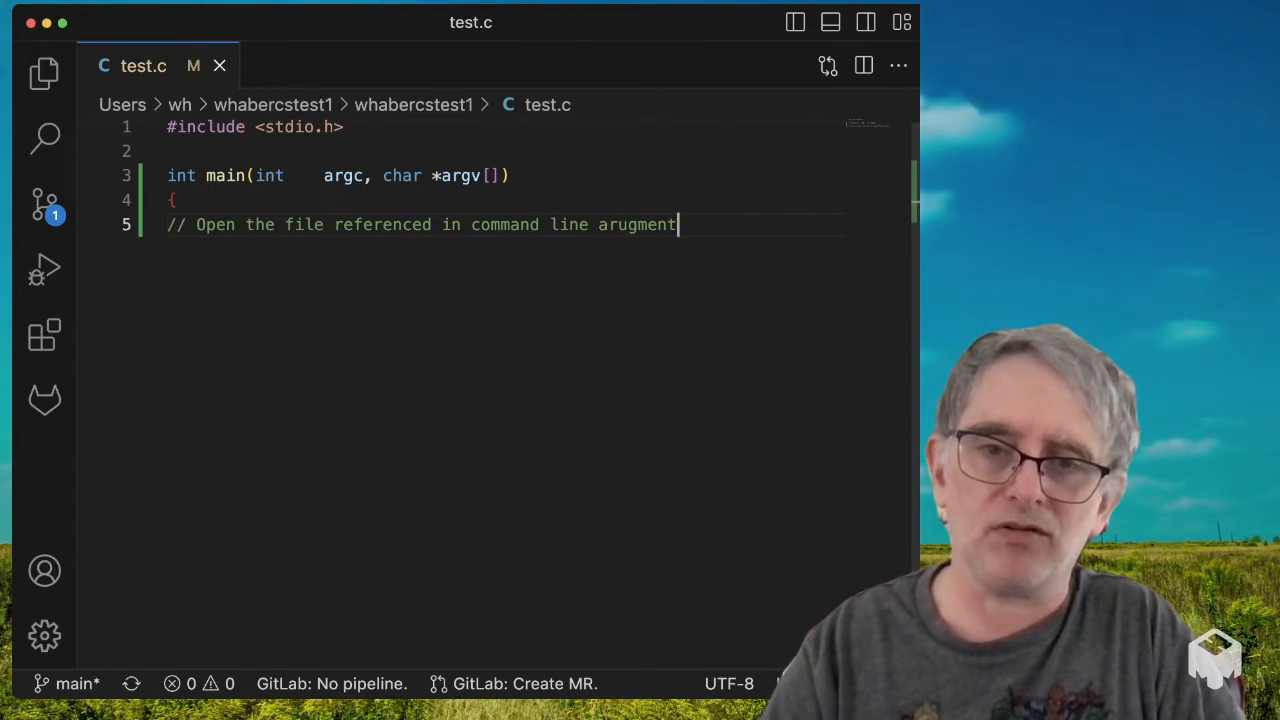
pyautogui.write('argument')
pyautogui.write('FILE *fp = fopen(argv[1], "r");')
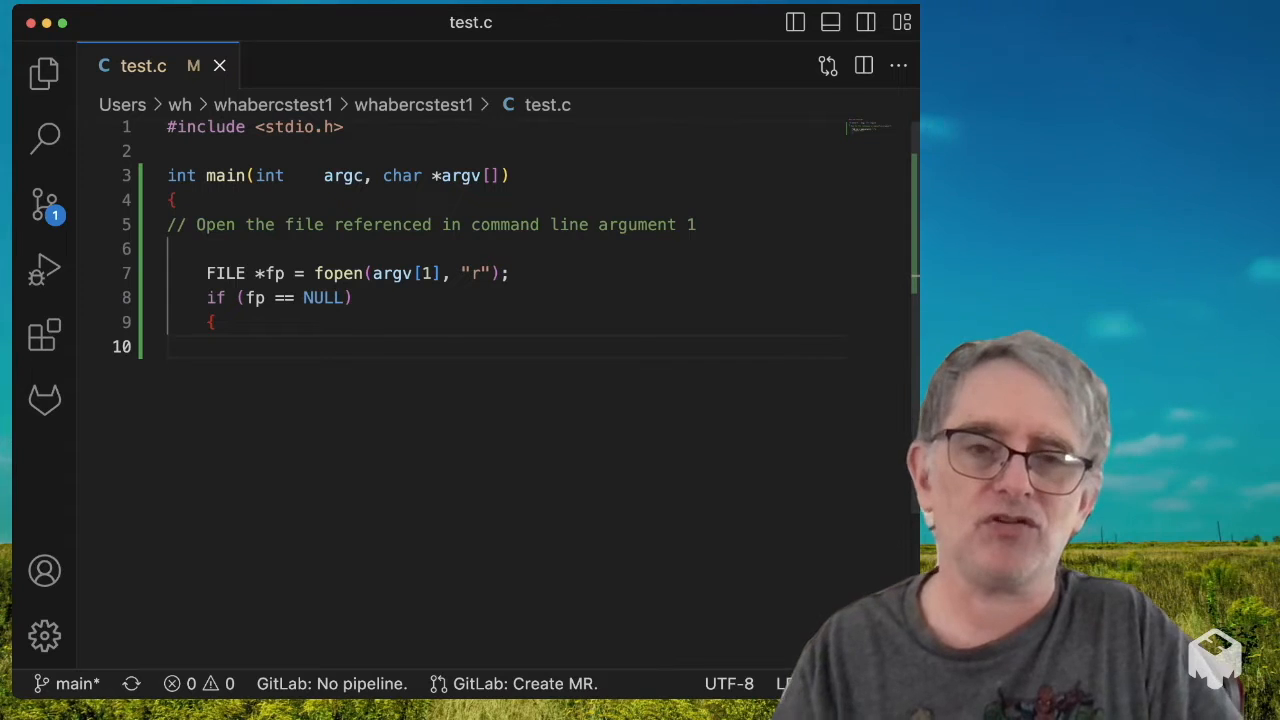
# Step: Accept the Copilot fopen of argv[1] and the if (fp == NULL) error check
pyautogui.press('Return')
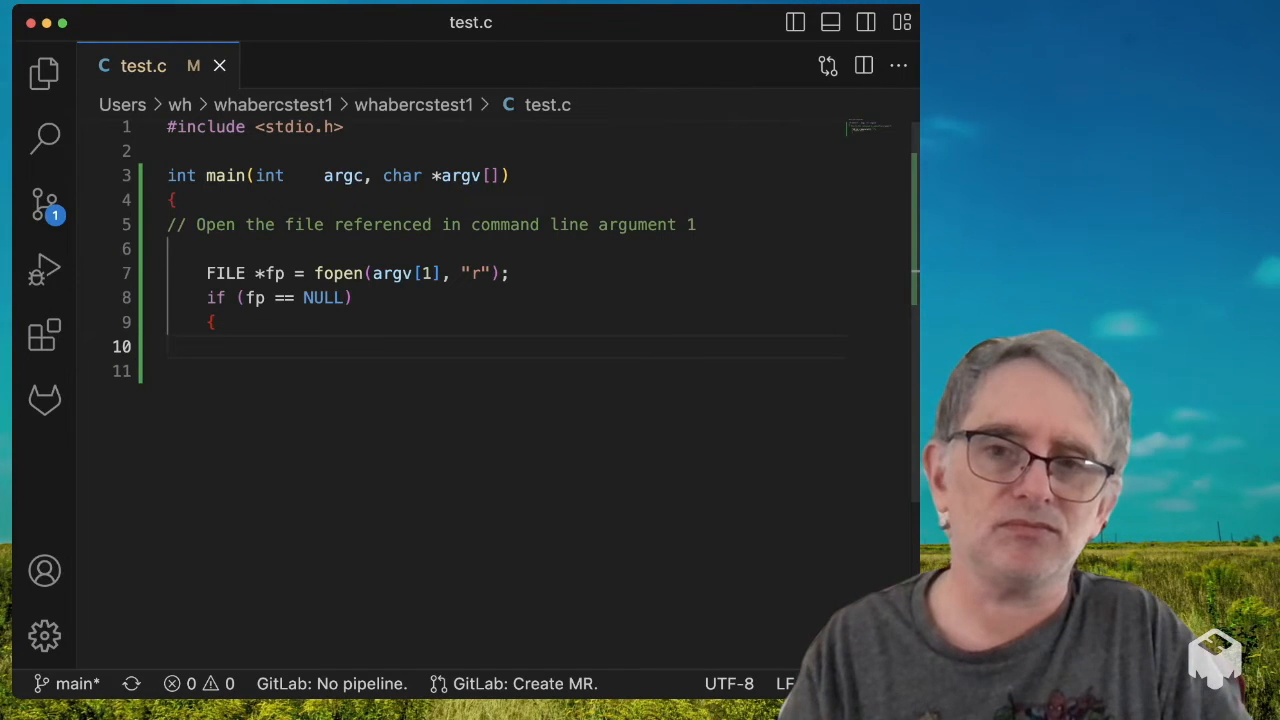
pyautogui.press('Backspace')
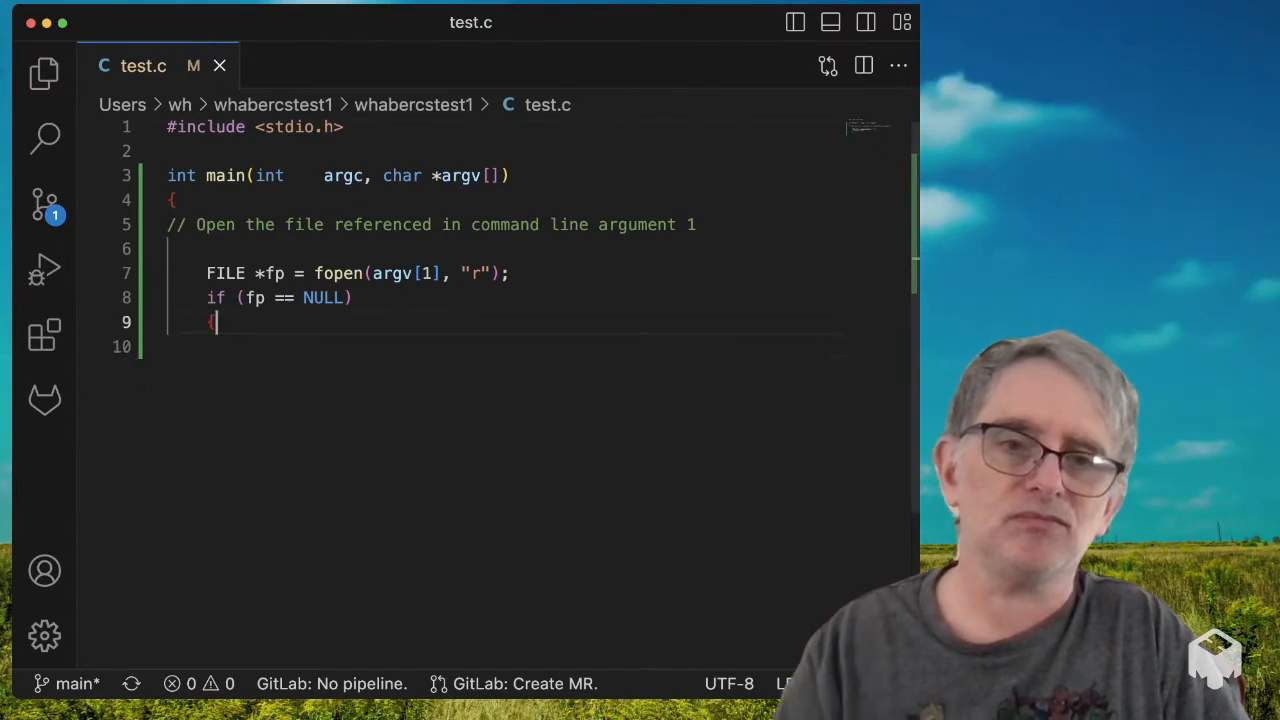
pyautogui.press('Return')
pyautogui.write('// read each line from t')
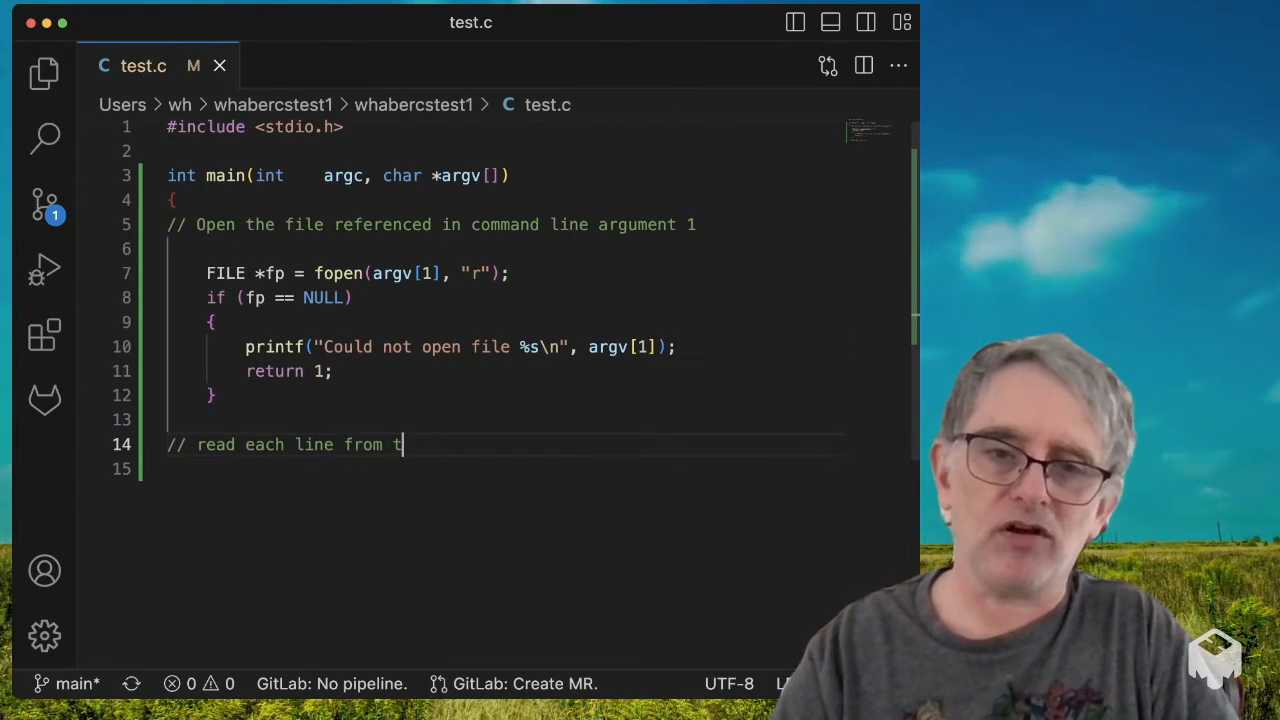
# Step: Add the read-each-line comment, the fgets while loop with fprintf(stderr, "%s", line), and fclose(fp)
pyautogui.write('he file aqnd o')
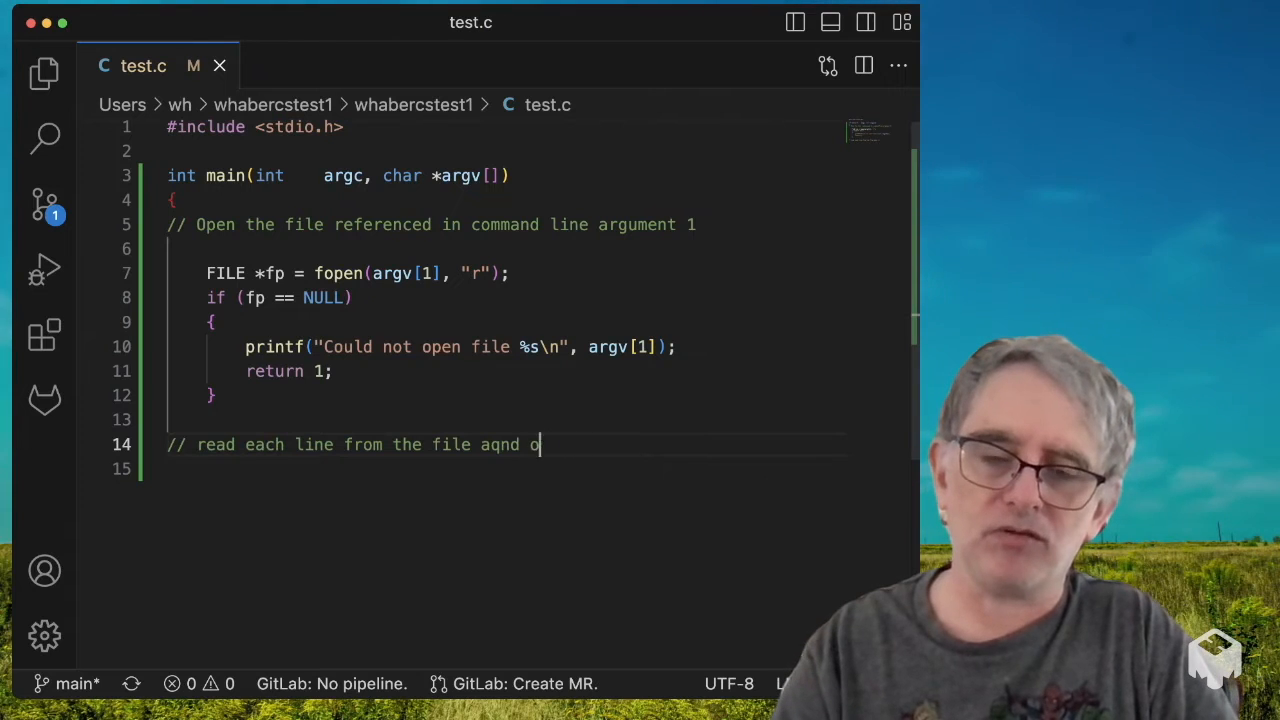
pyautogui.write('nd output to stderr')
pyautogui.write('while (fgets(line, sizeof(line), fp)!= NULL')
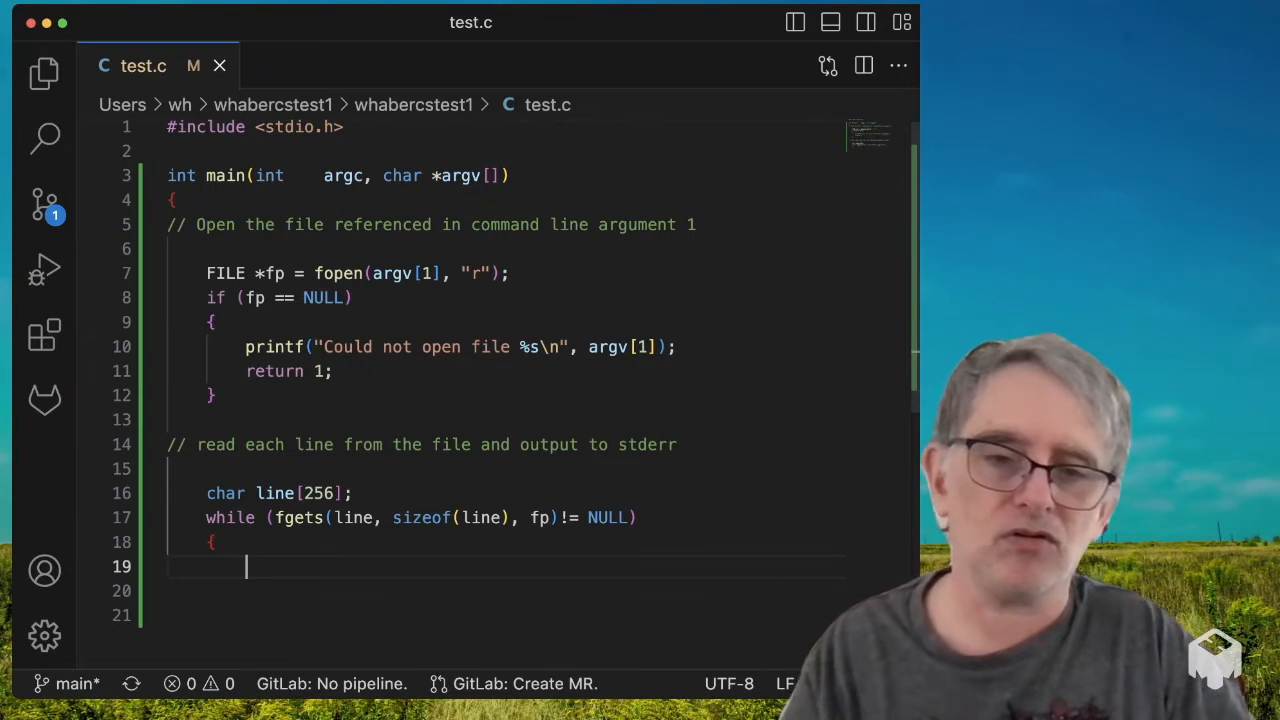
pyautogui.write('fprintf(stderr, "%s", line);')
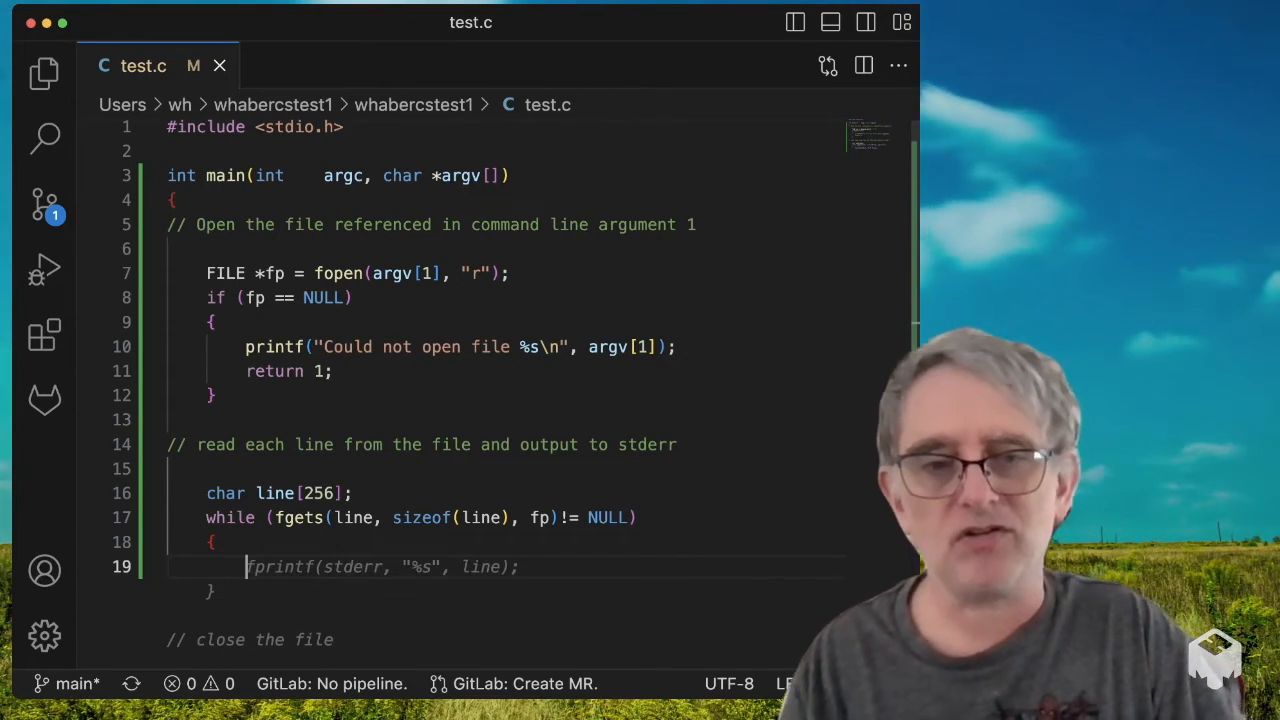
pyautogui.scroll(-3)
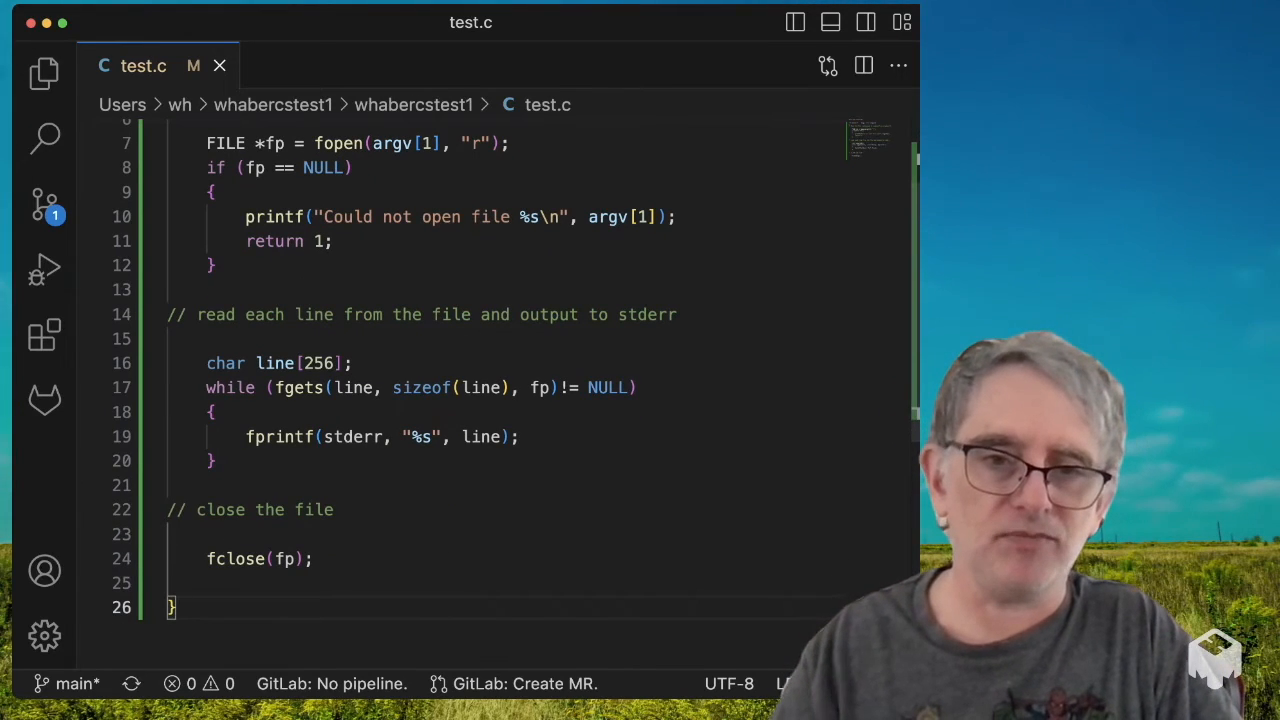
# Step: Declare int i=0 with a comment to count the number of lines
pyautogui.click(180, 338)
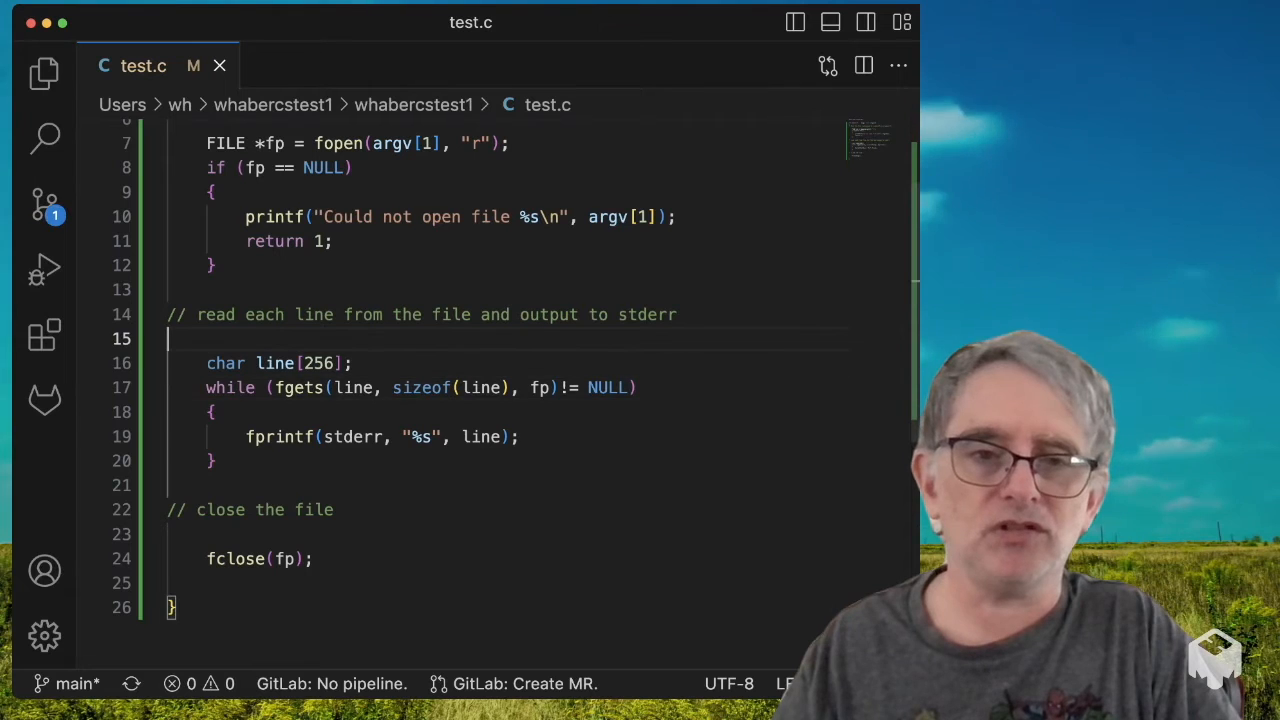
pyautogui.write('int i=0;')
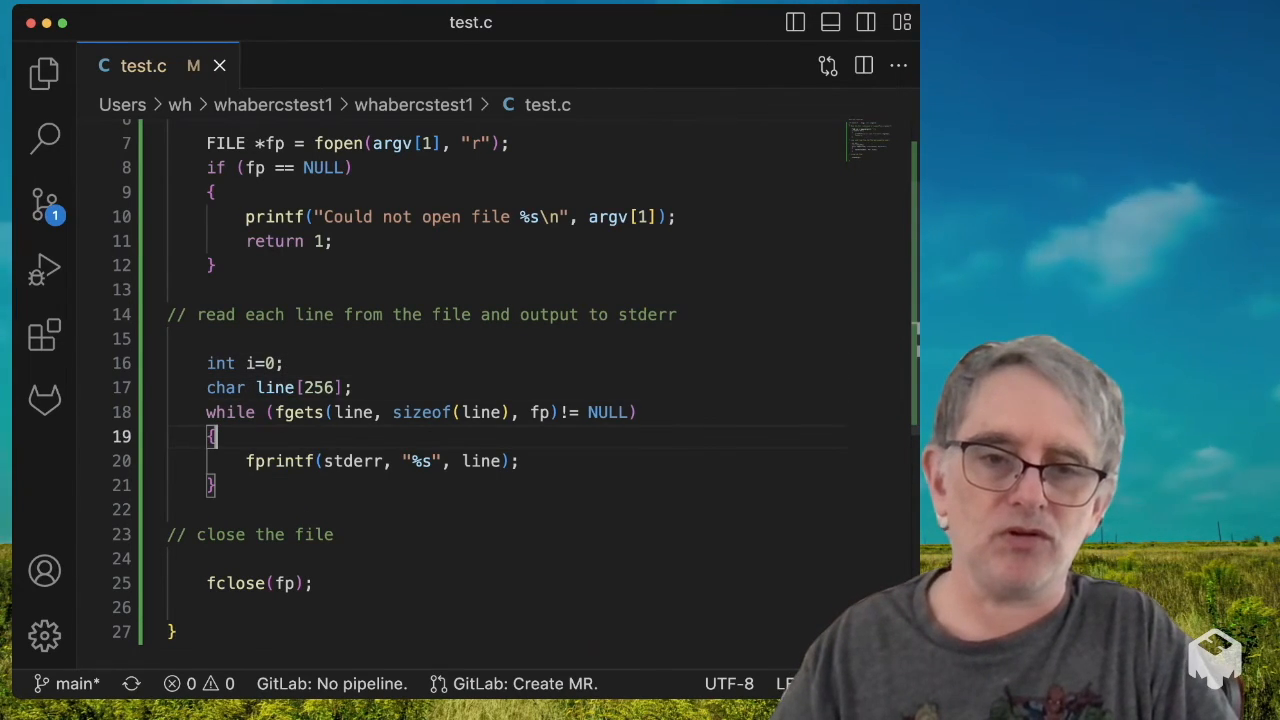
pyautogui.write('/')
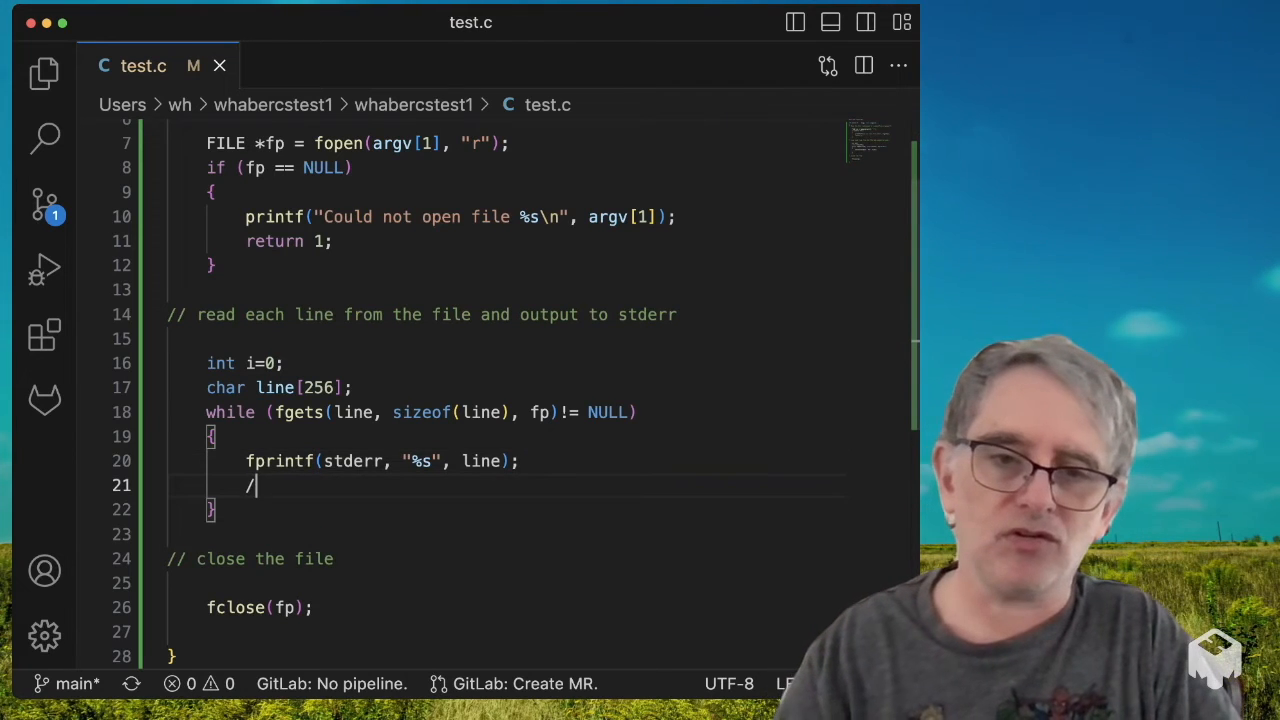
pyautogui.write('/ count the')
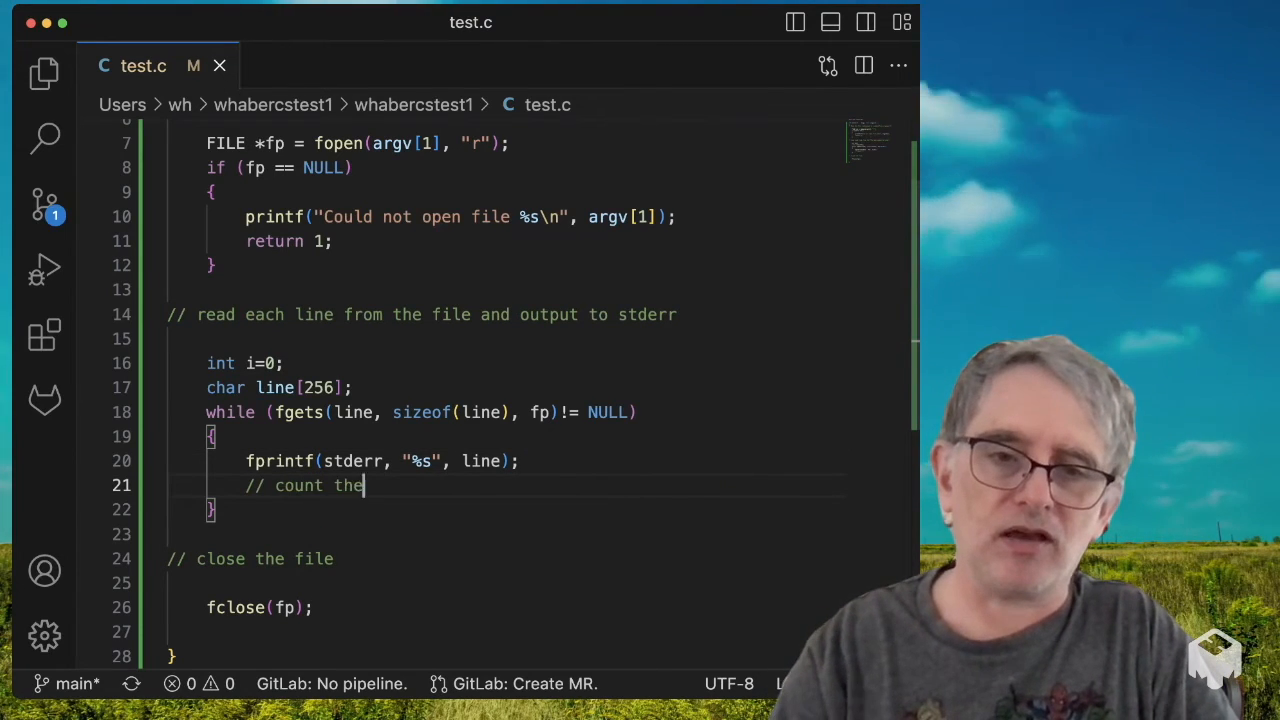
pyautogui.write('number of lines')
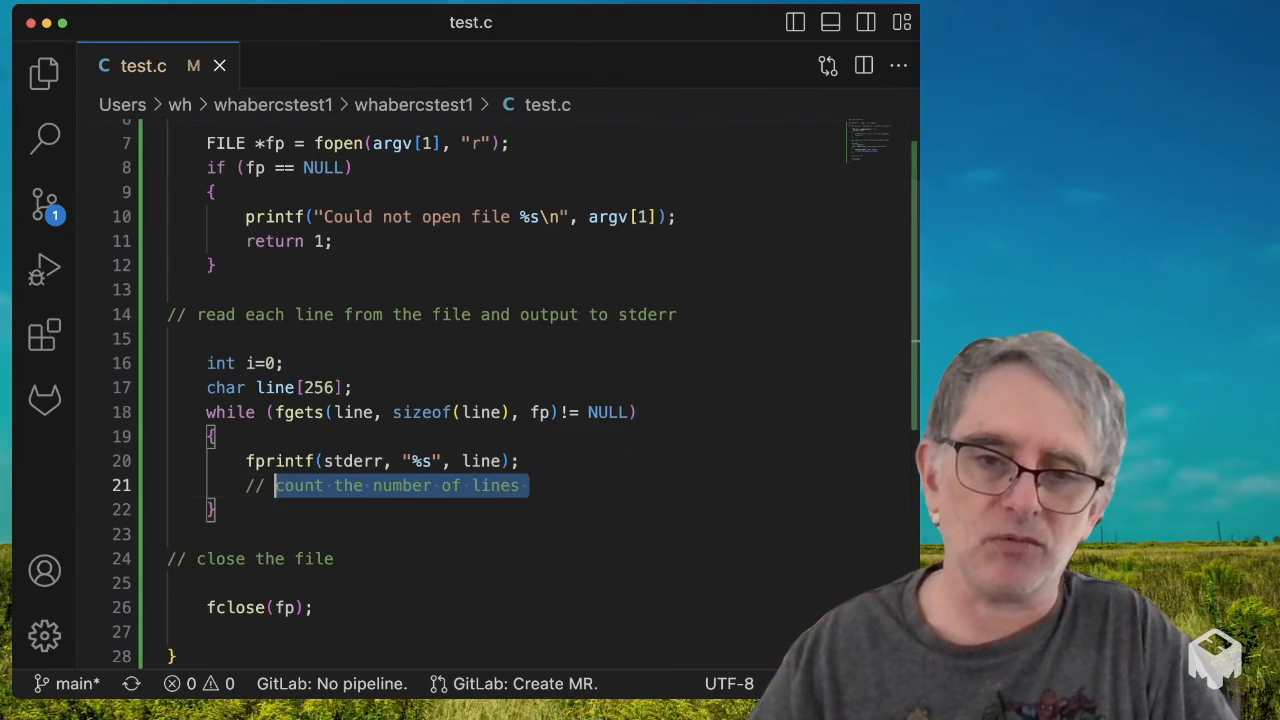
# Step: Inside the loop, add an increment comment and i++; to count lines read
pyautogui.write('increment the')
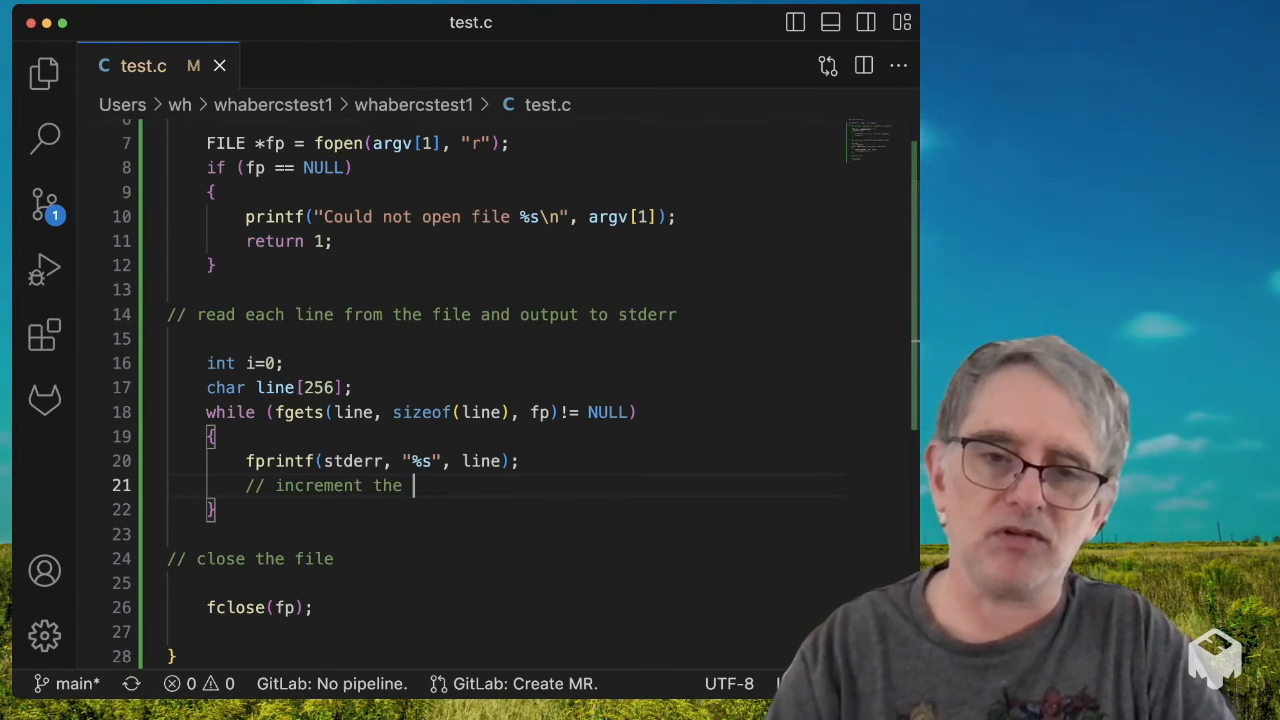
pyautogui.write('number of lines in the file')
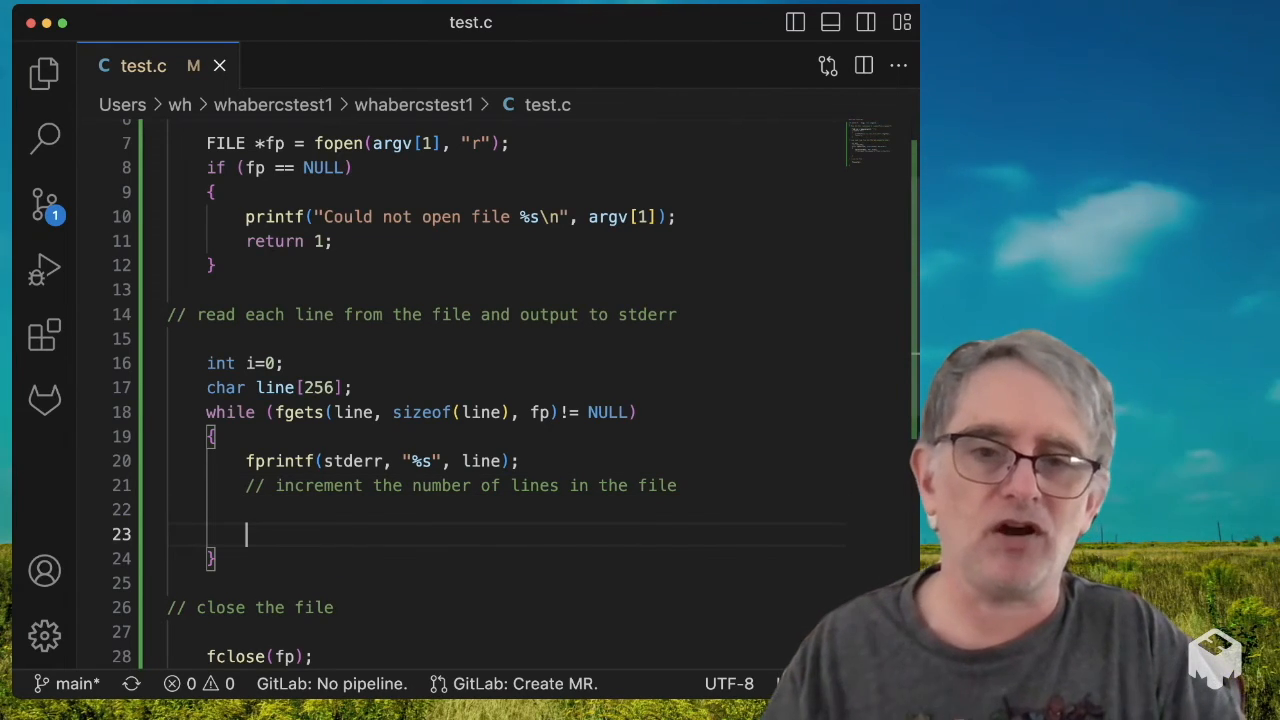
pyautogui.write('i++;')
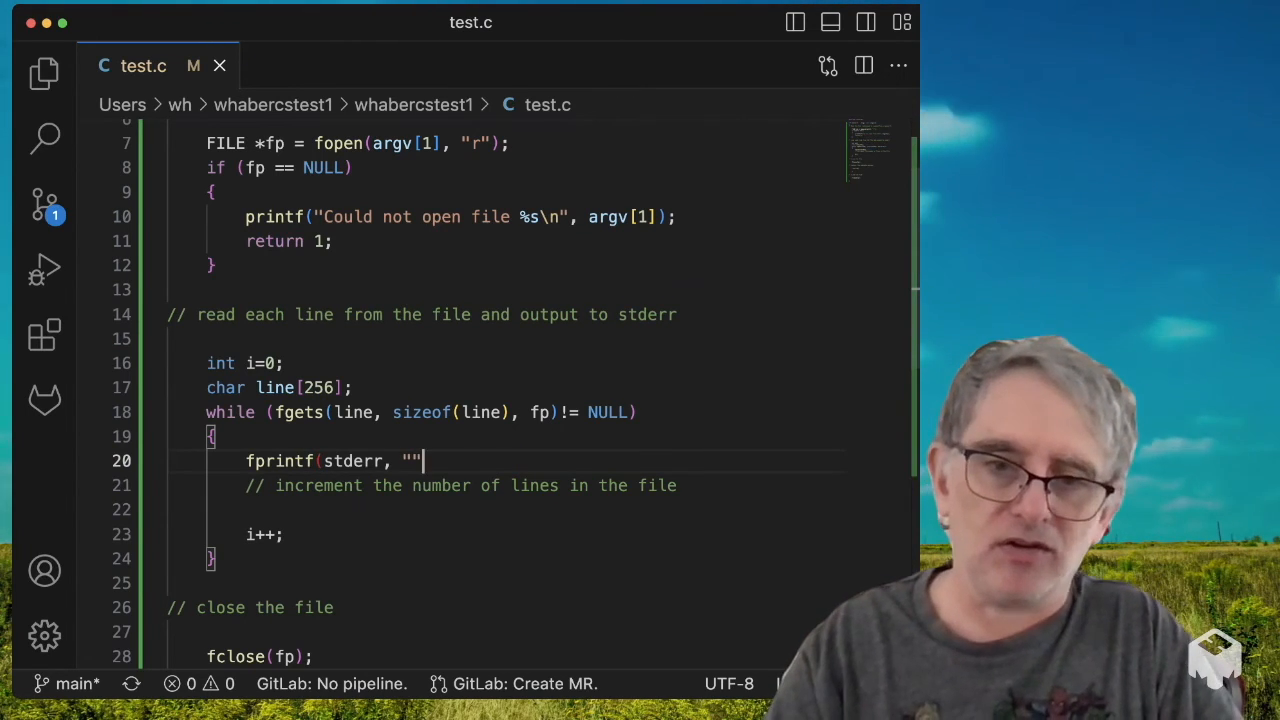
# Step: Change the print to fprintf(stderr, "Line %d: %s", i, line);
pyautogui.write('Line')
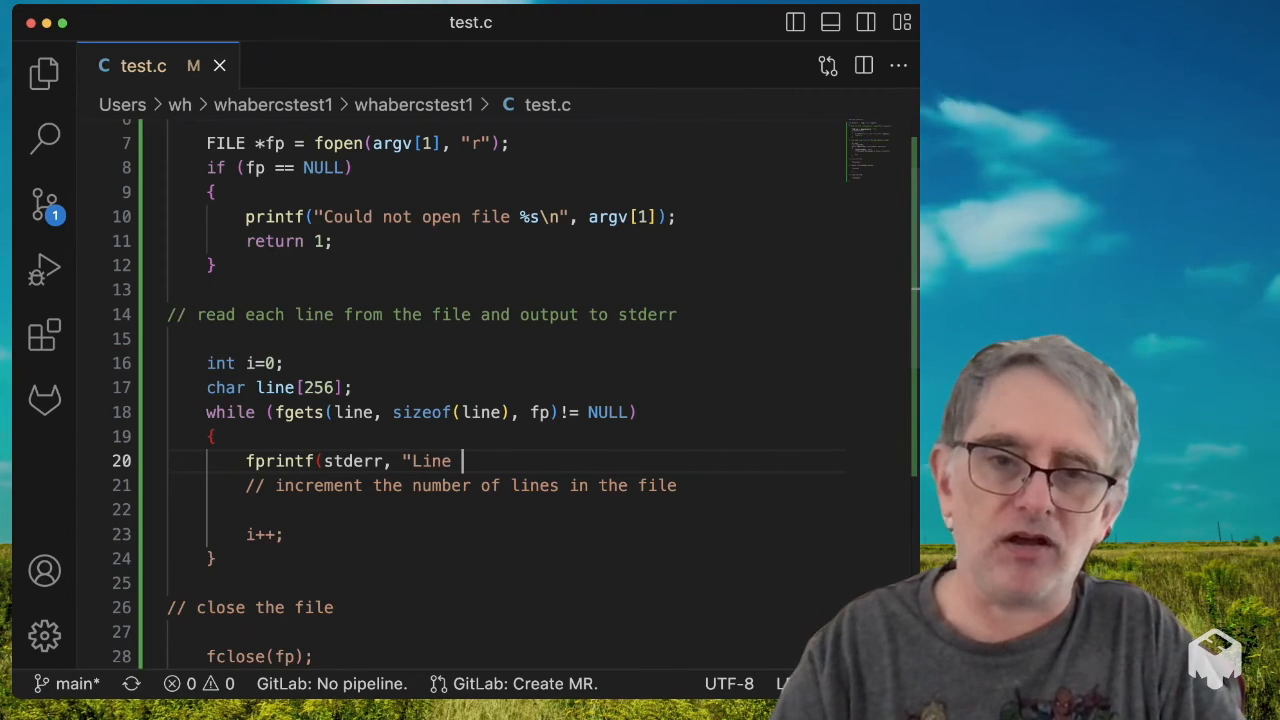
pyautogui.write('%d: %s", i, line);')
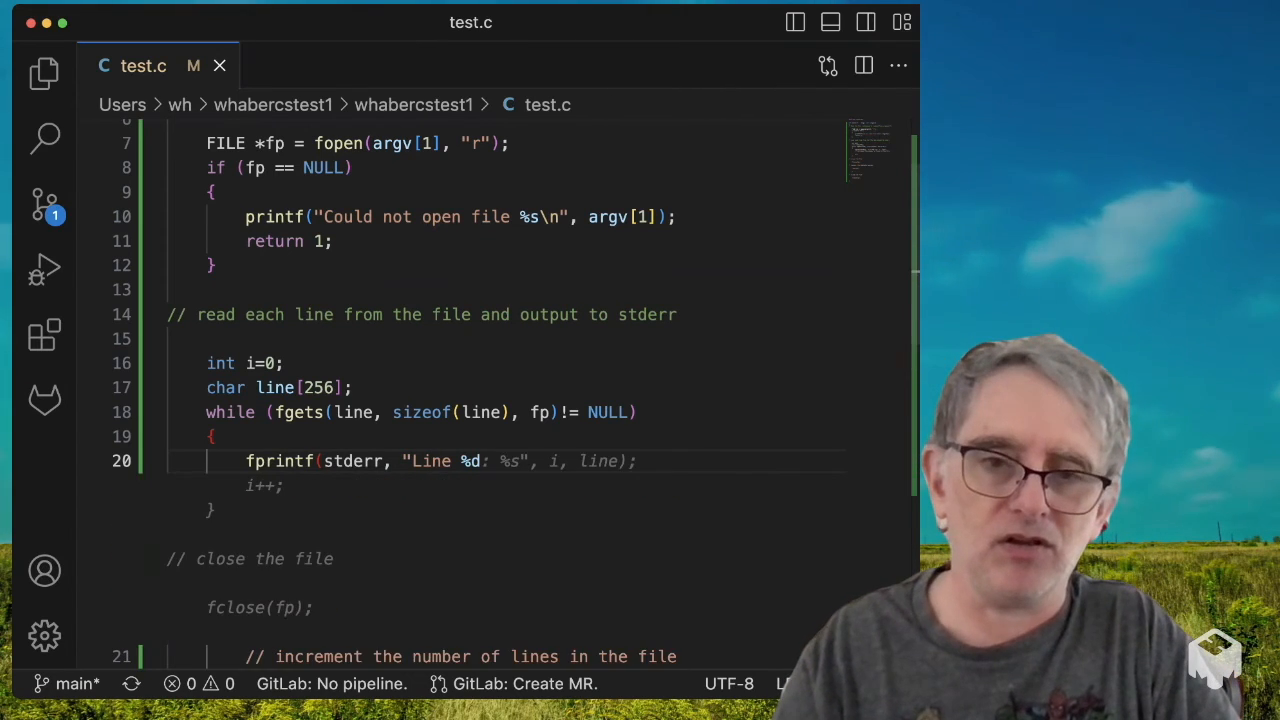